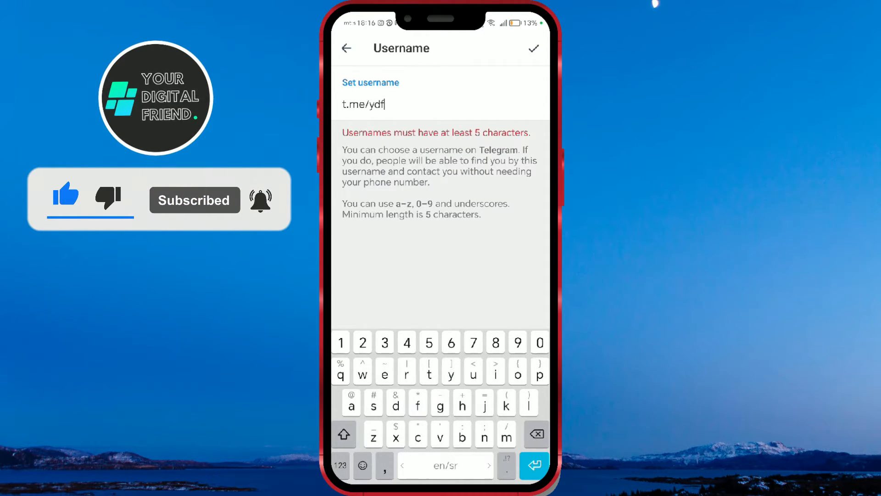
- Leave Telegram's Username screen and return to the Android home screen
{"action": "type", "text": "23"}
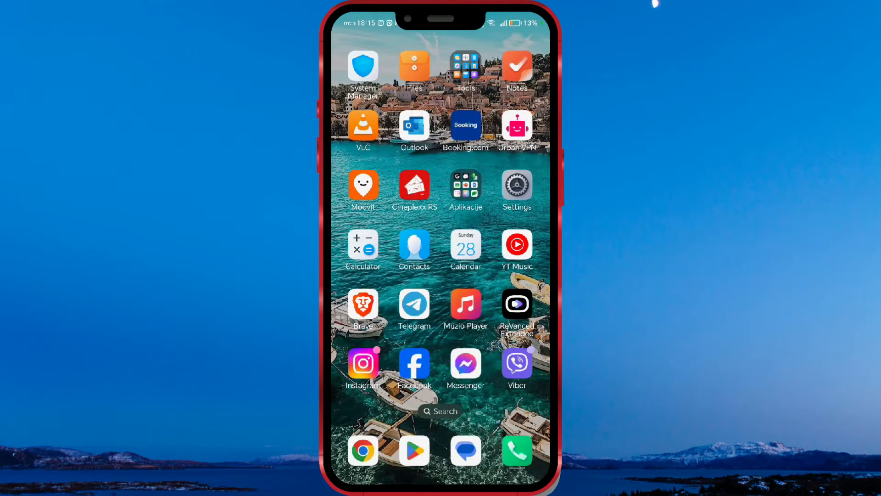
- Launch Telegram and reach the Set username screen from My Profile's three-dot menu
{"action": "left_click", "coordinate": [414, 307]}
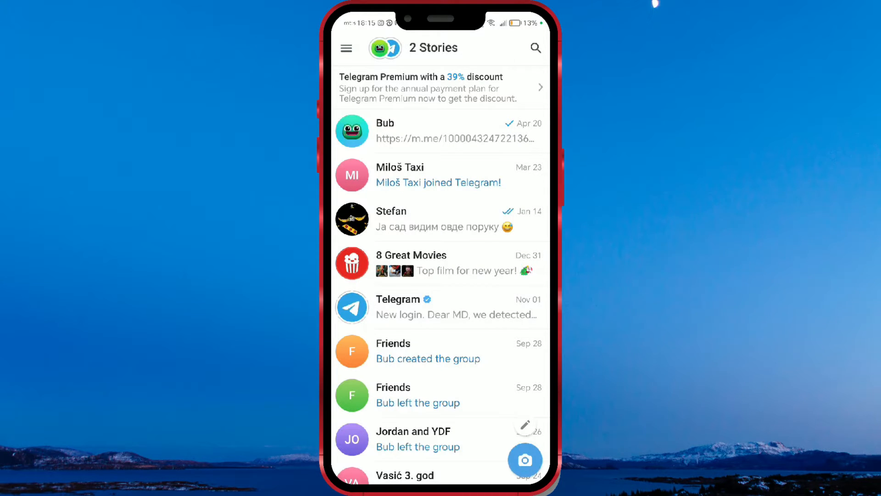
{"action": "left_click", "coordinate": [346, 48]}
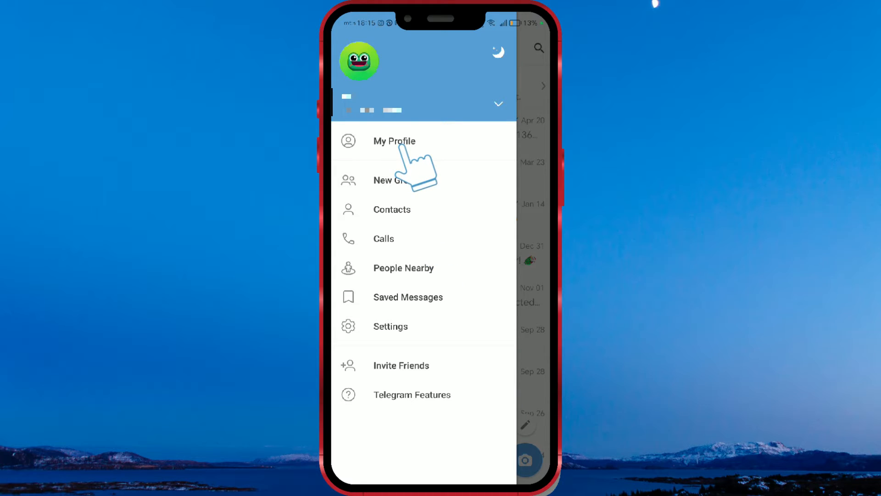
{"action": "left_click", "coordinate": [394, 142]}
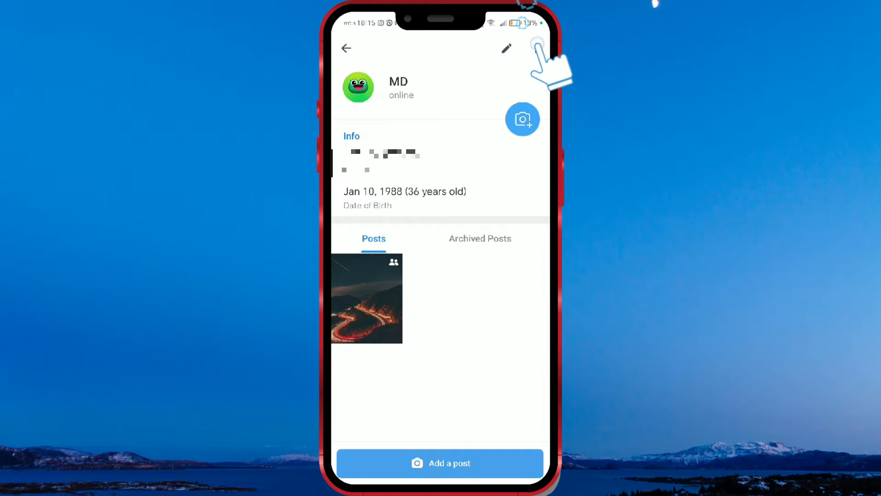
{"action": "left_click", "coordinate": [535, 48]}
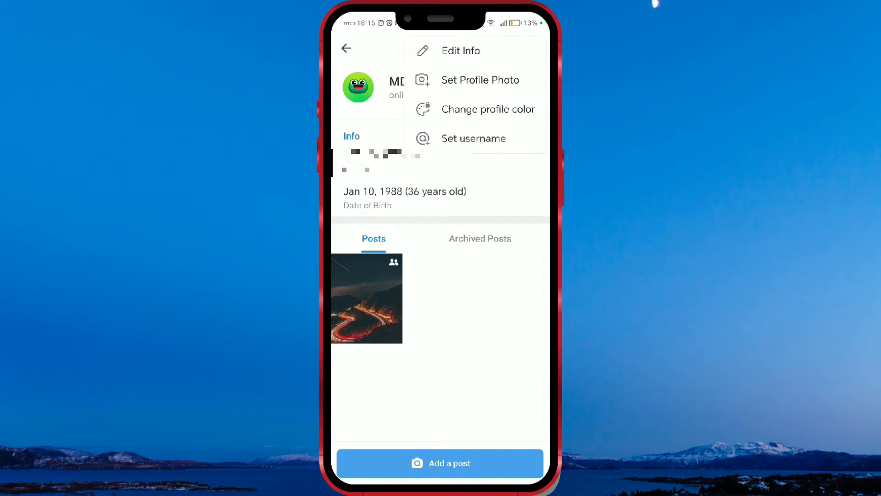
{"action": "left_click", "coordinate": [474, 139]}
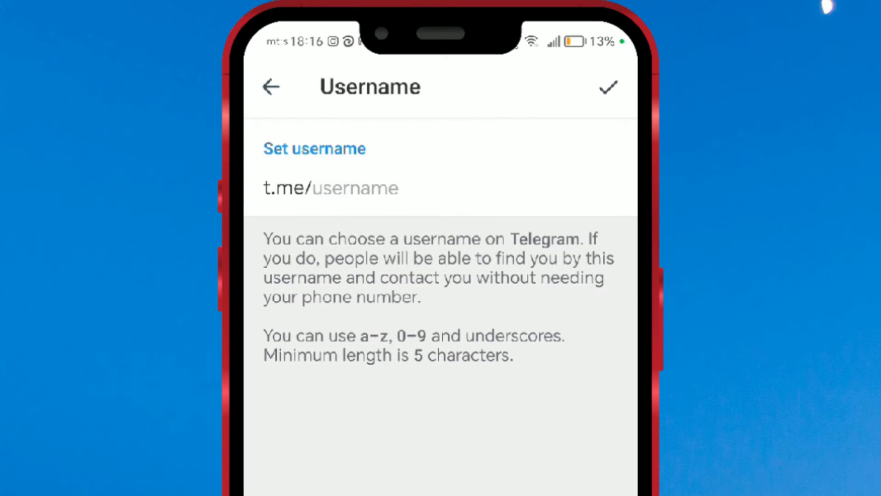
- Enter 'ydfriend' in the username field until it is reported as available
{"action": "type", "text": "ydf"}
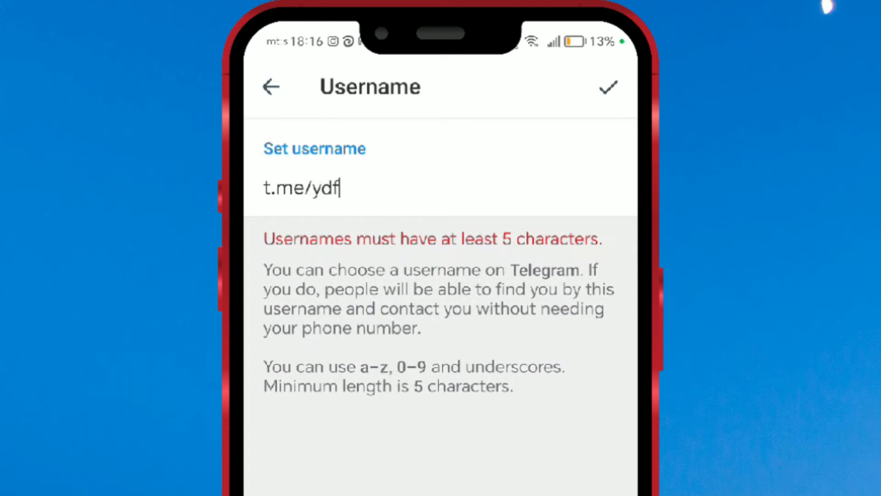
{"action": "type", "text": "23"}
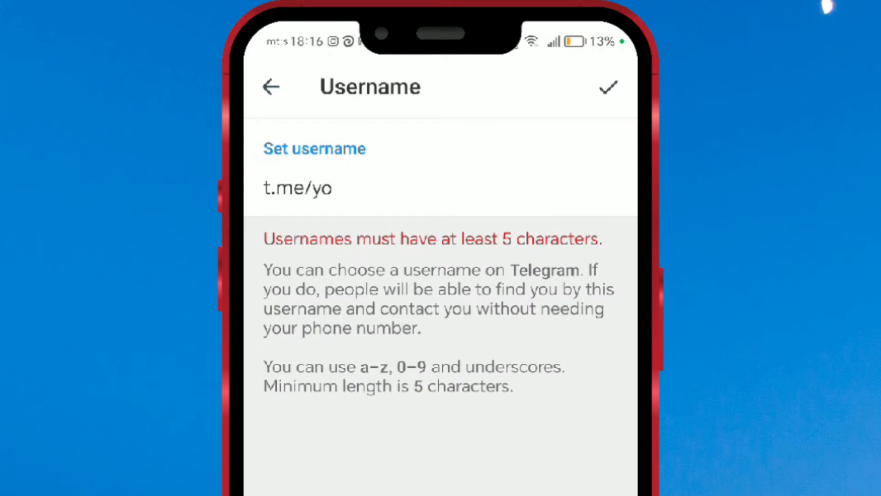
{"action": "type", "text": "dfr"}
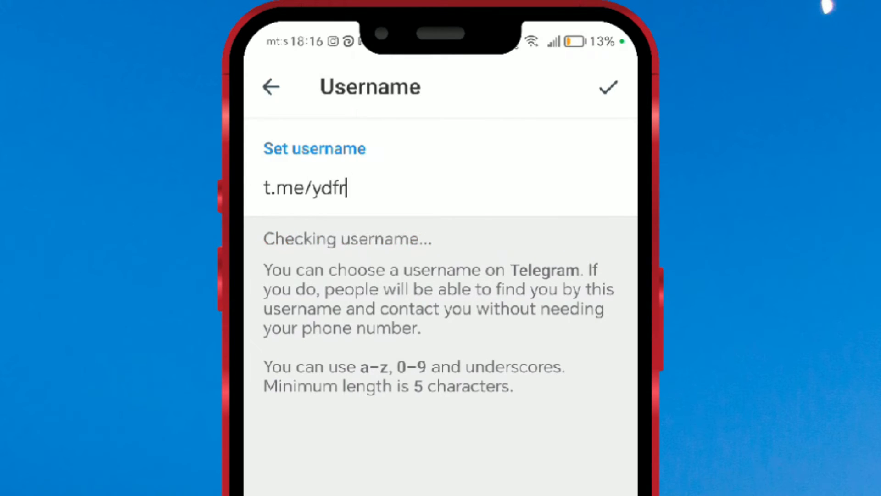
{"action": "type", "text": "uend"}
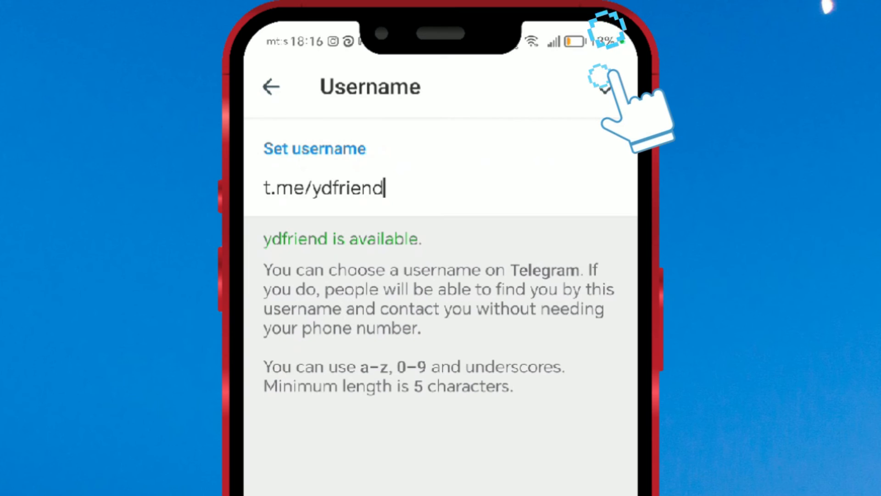
{"action": "left_click", "coordinate": [604, 87]}
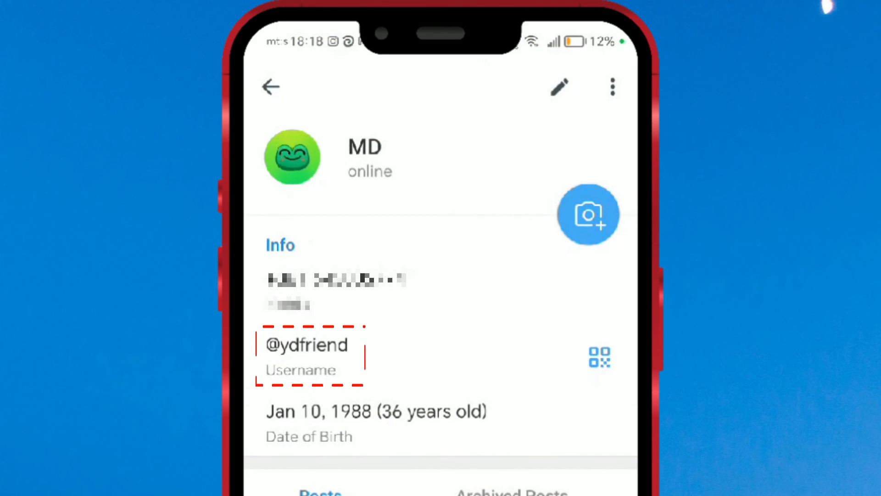
{"action": "left_click", "coordinate": [612, 88]}
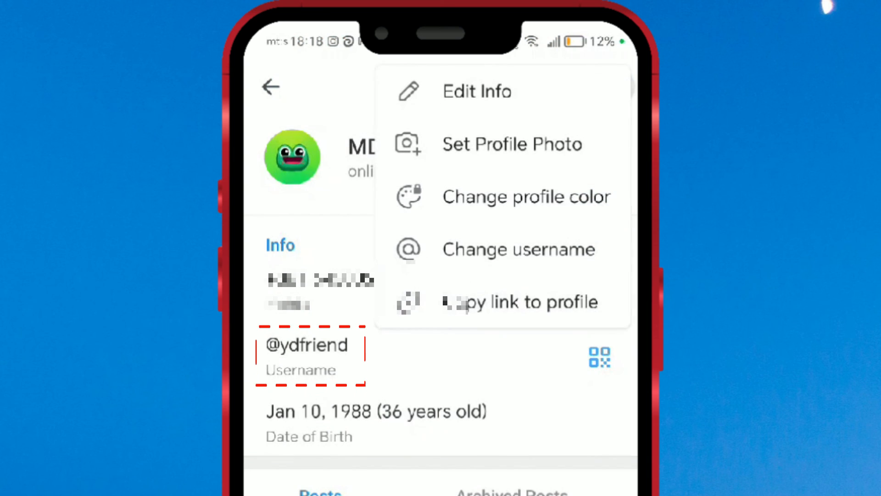